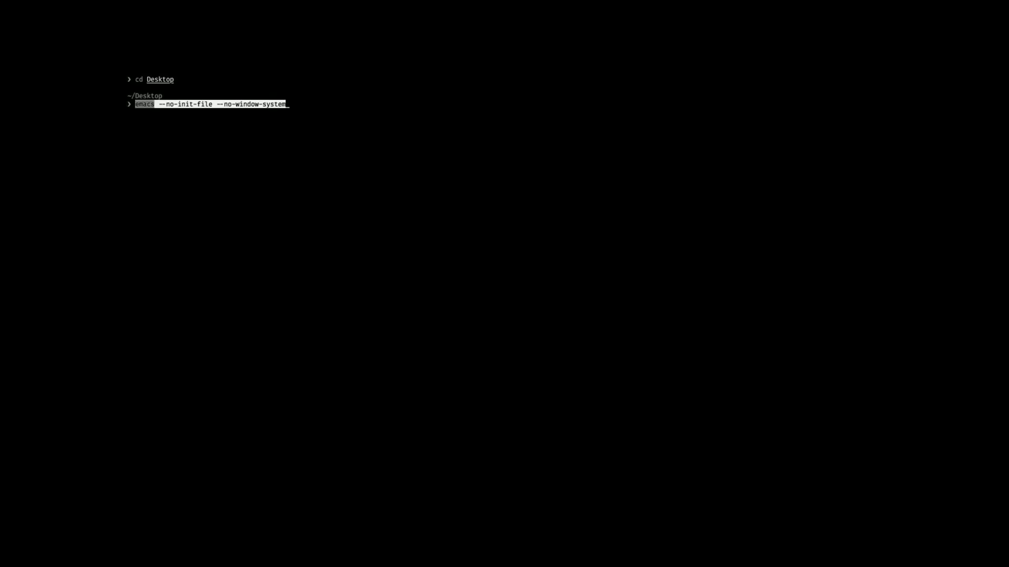
{"action": "key", "text": "Return"}
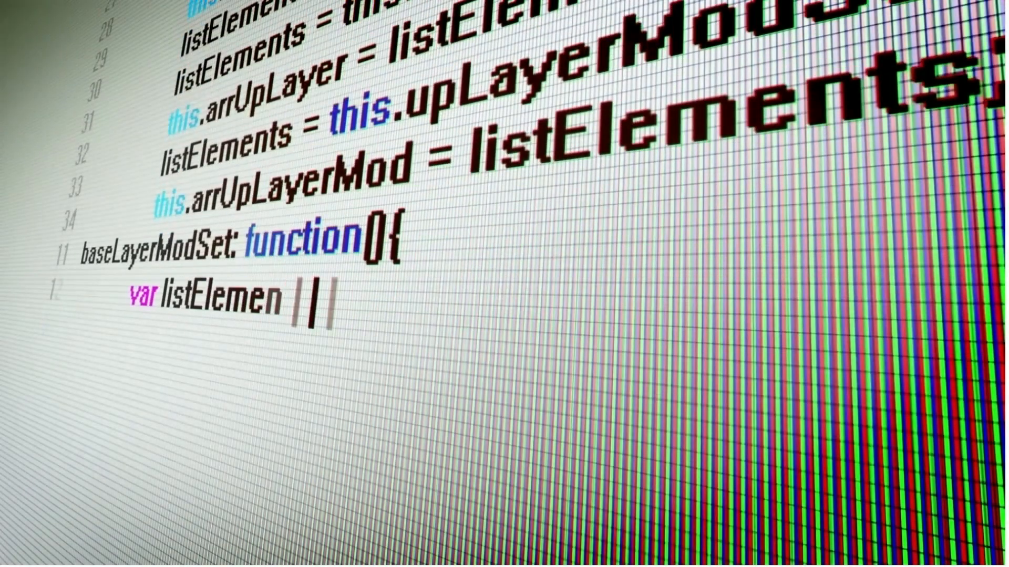
{"action": "scroll", "scroll_direction": "down", "scroll_amount": 3}
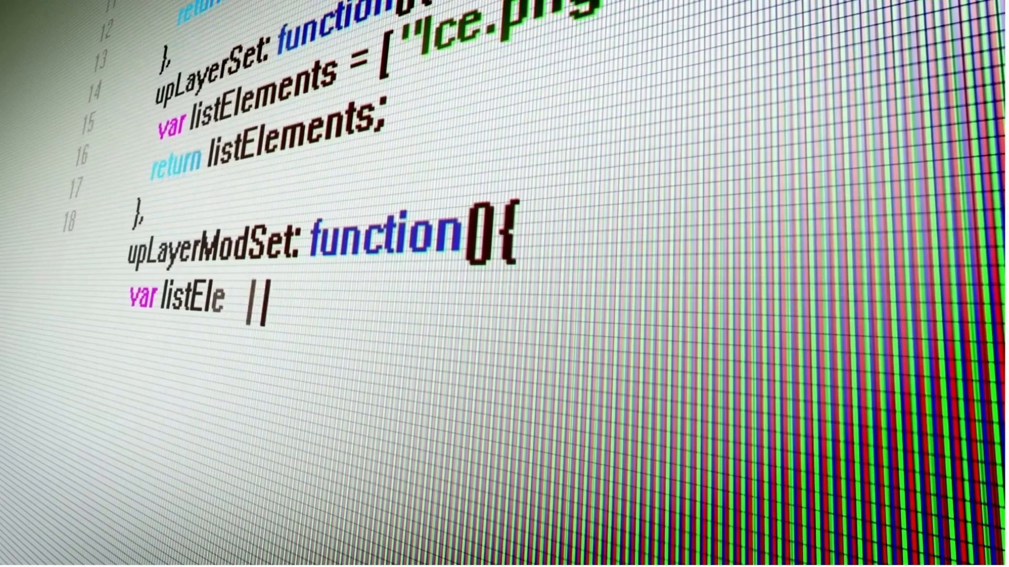
{"action": "scroll", "scroll_direction": "down", "scroll_amount": 3}
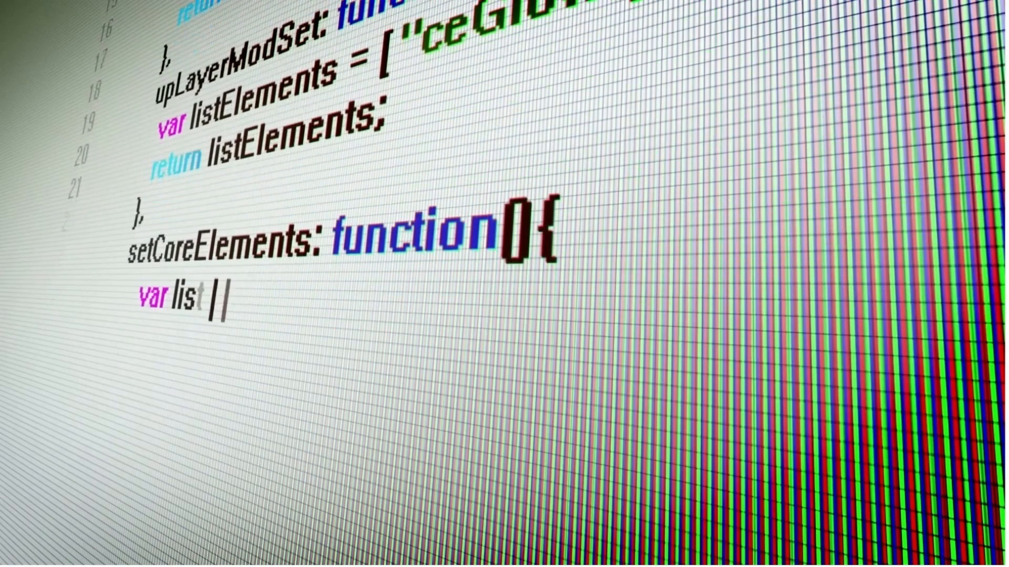